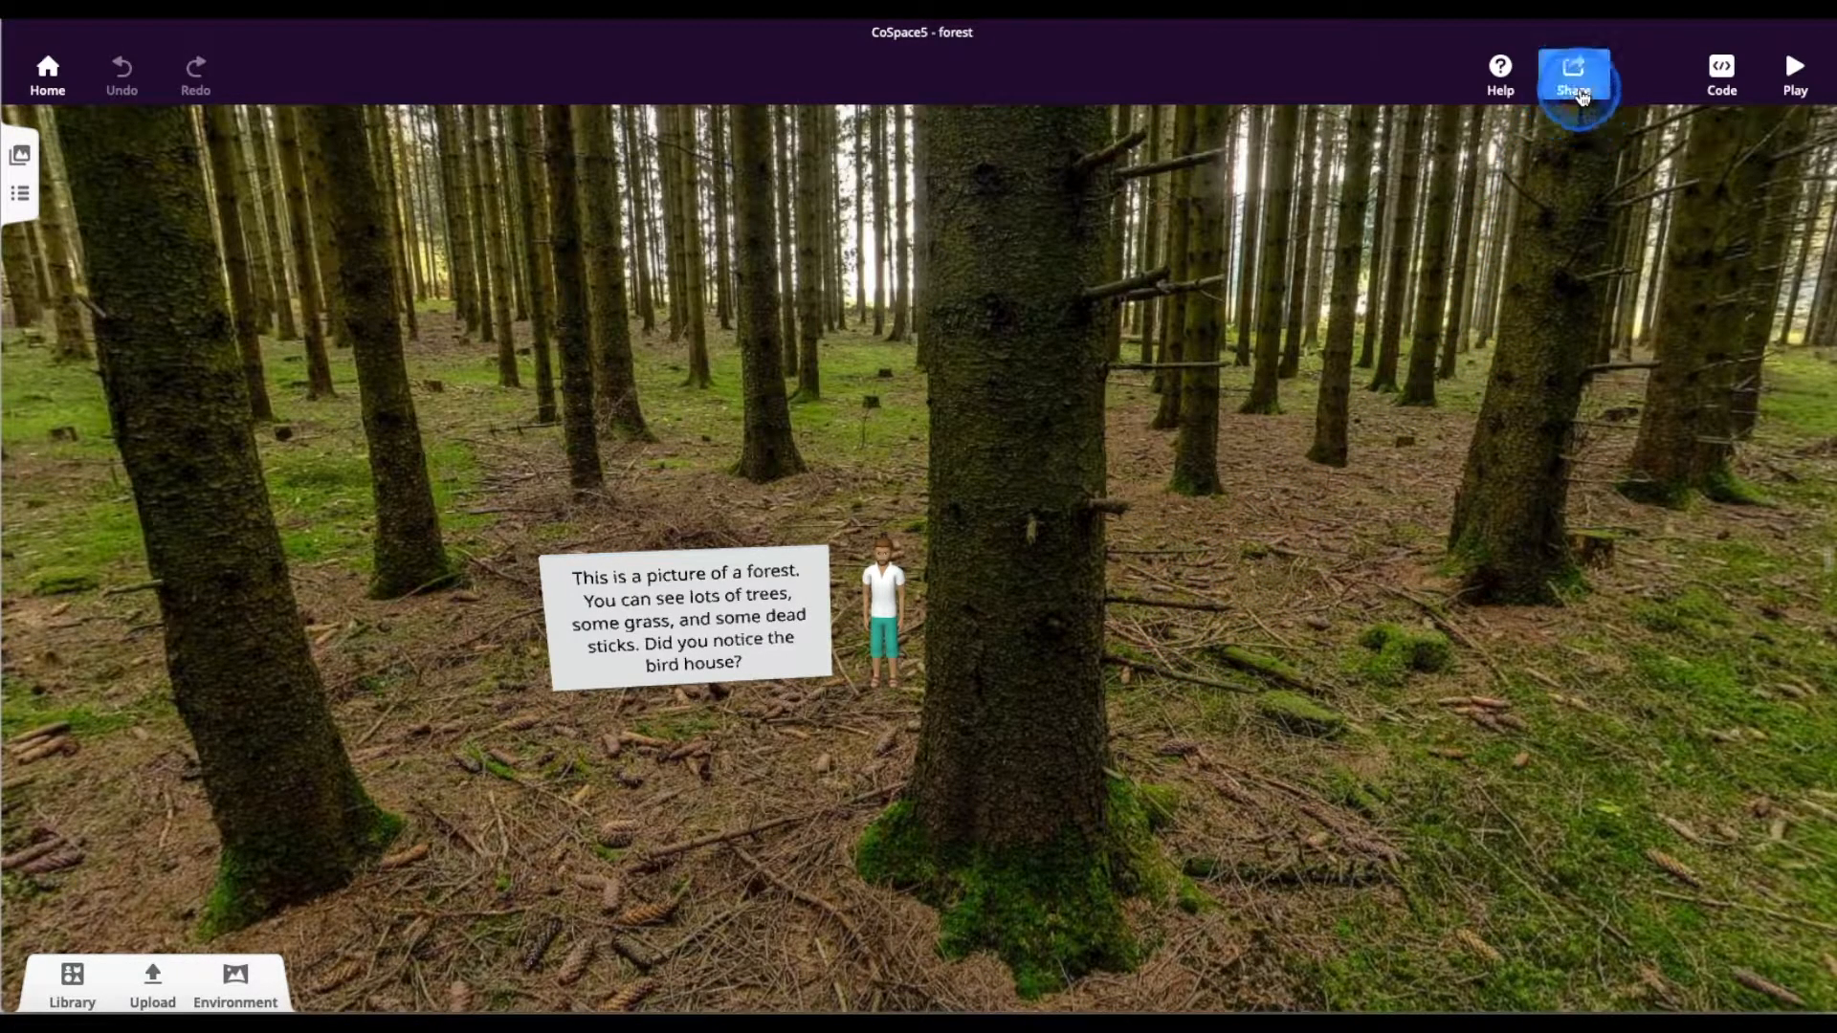
Request the forest CoSpace's share link from the Share menu.
left_click(1573, 74)
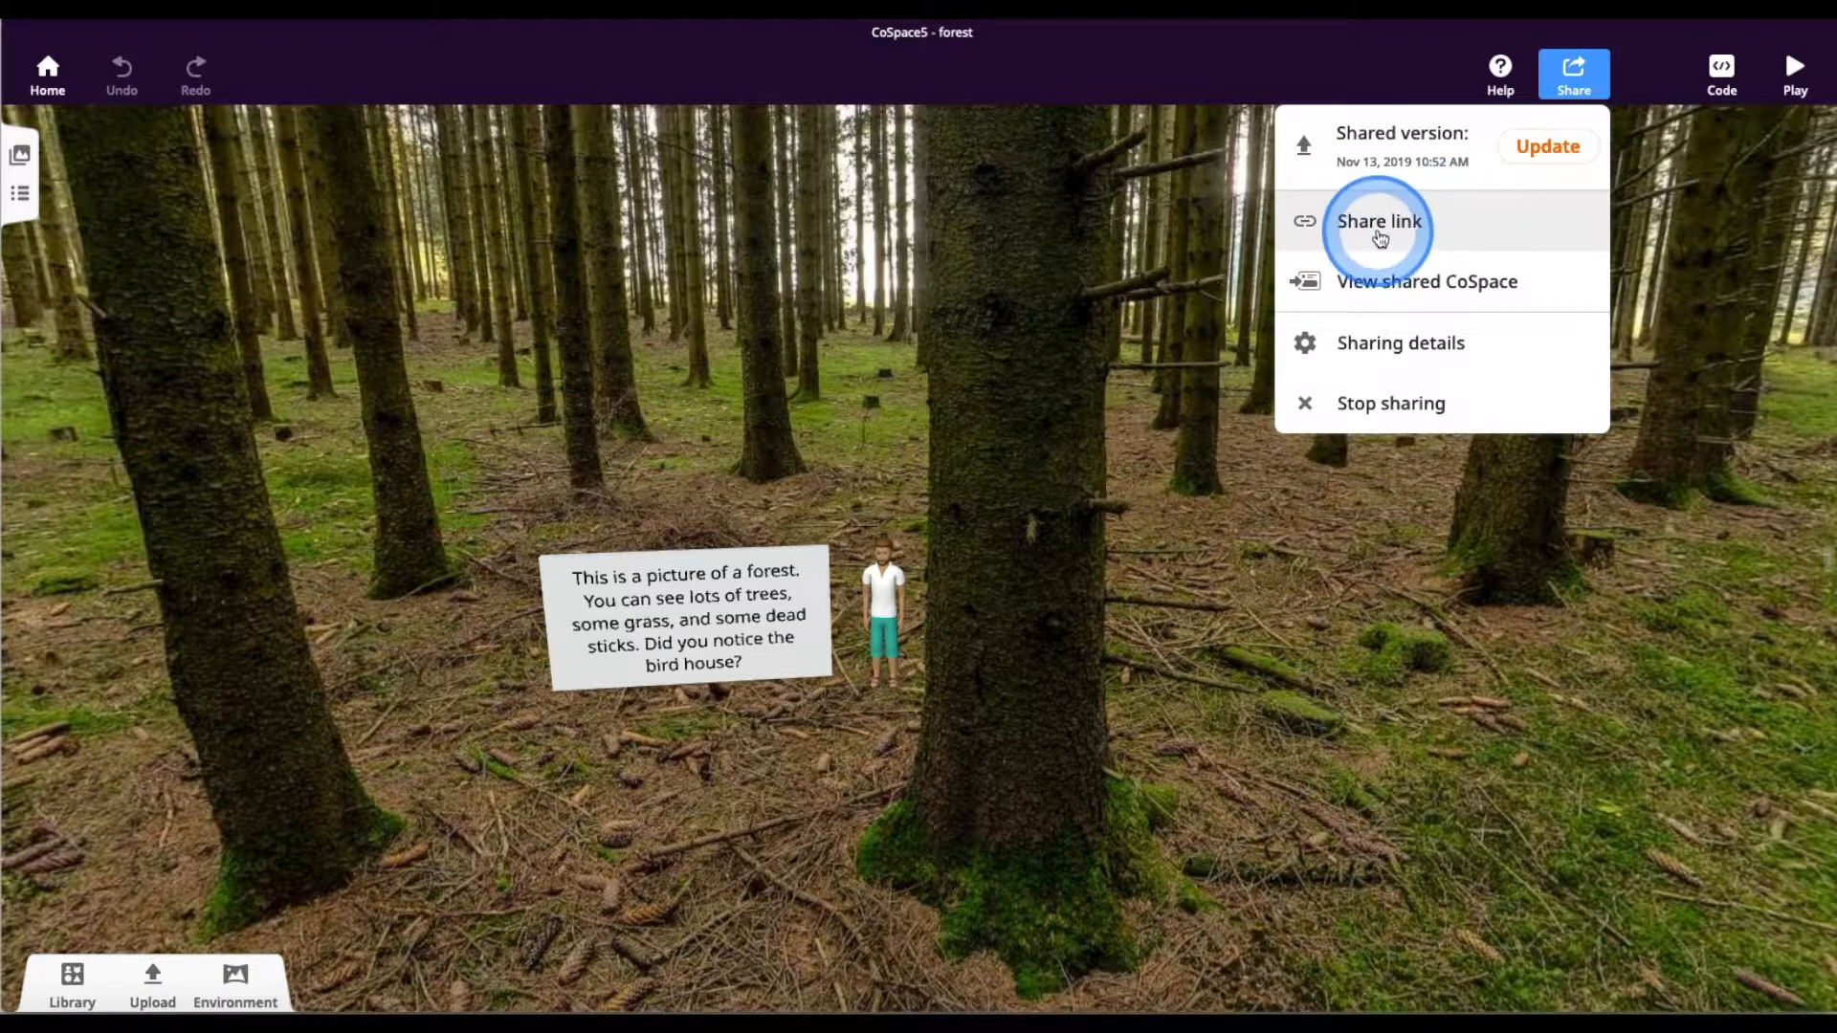
left_click(1379, 221)
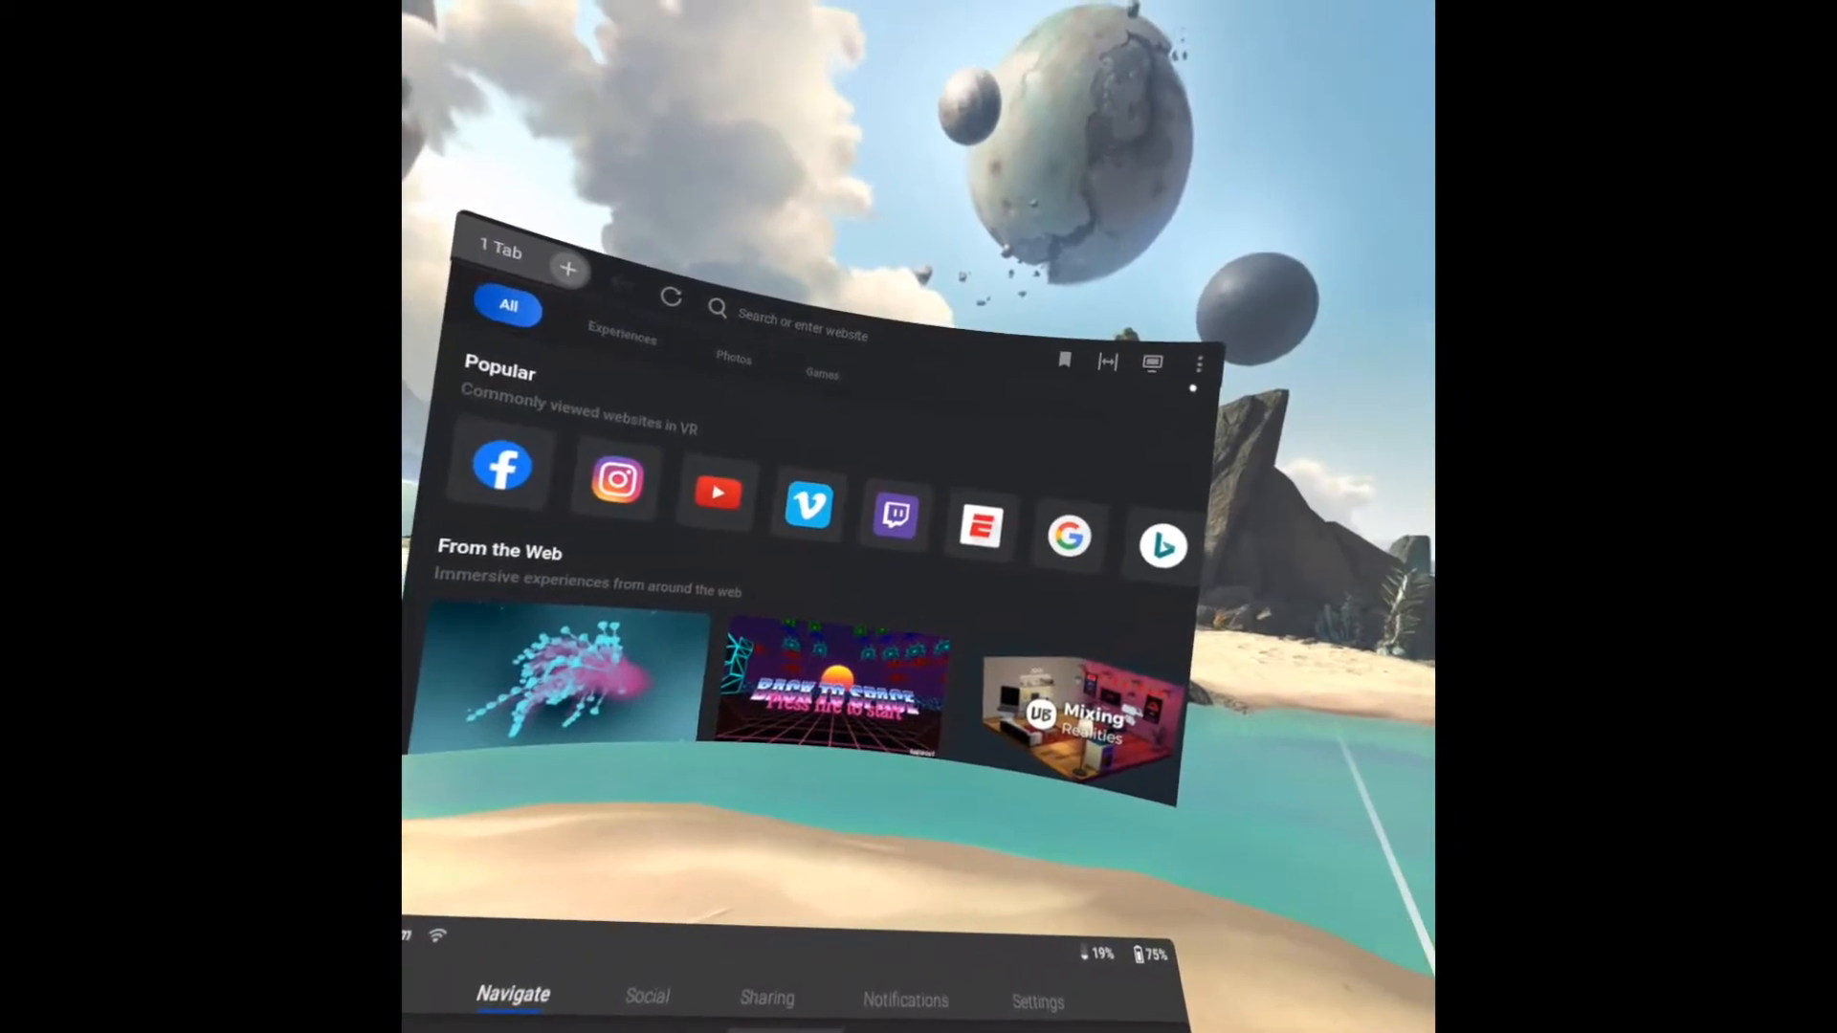
Load the 'CoSpaces Edu :: Log in' page from the Oculus Browser bookmarks.
left_click(1196, 361)
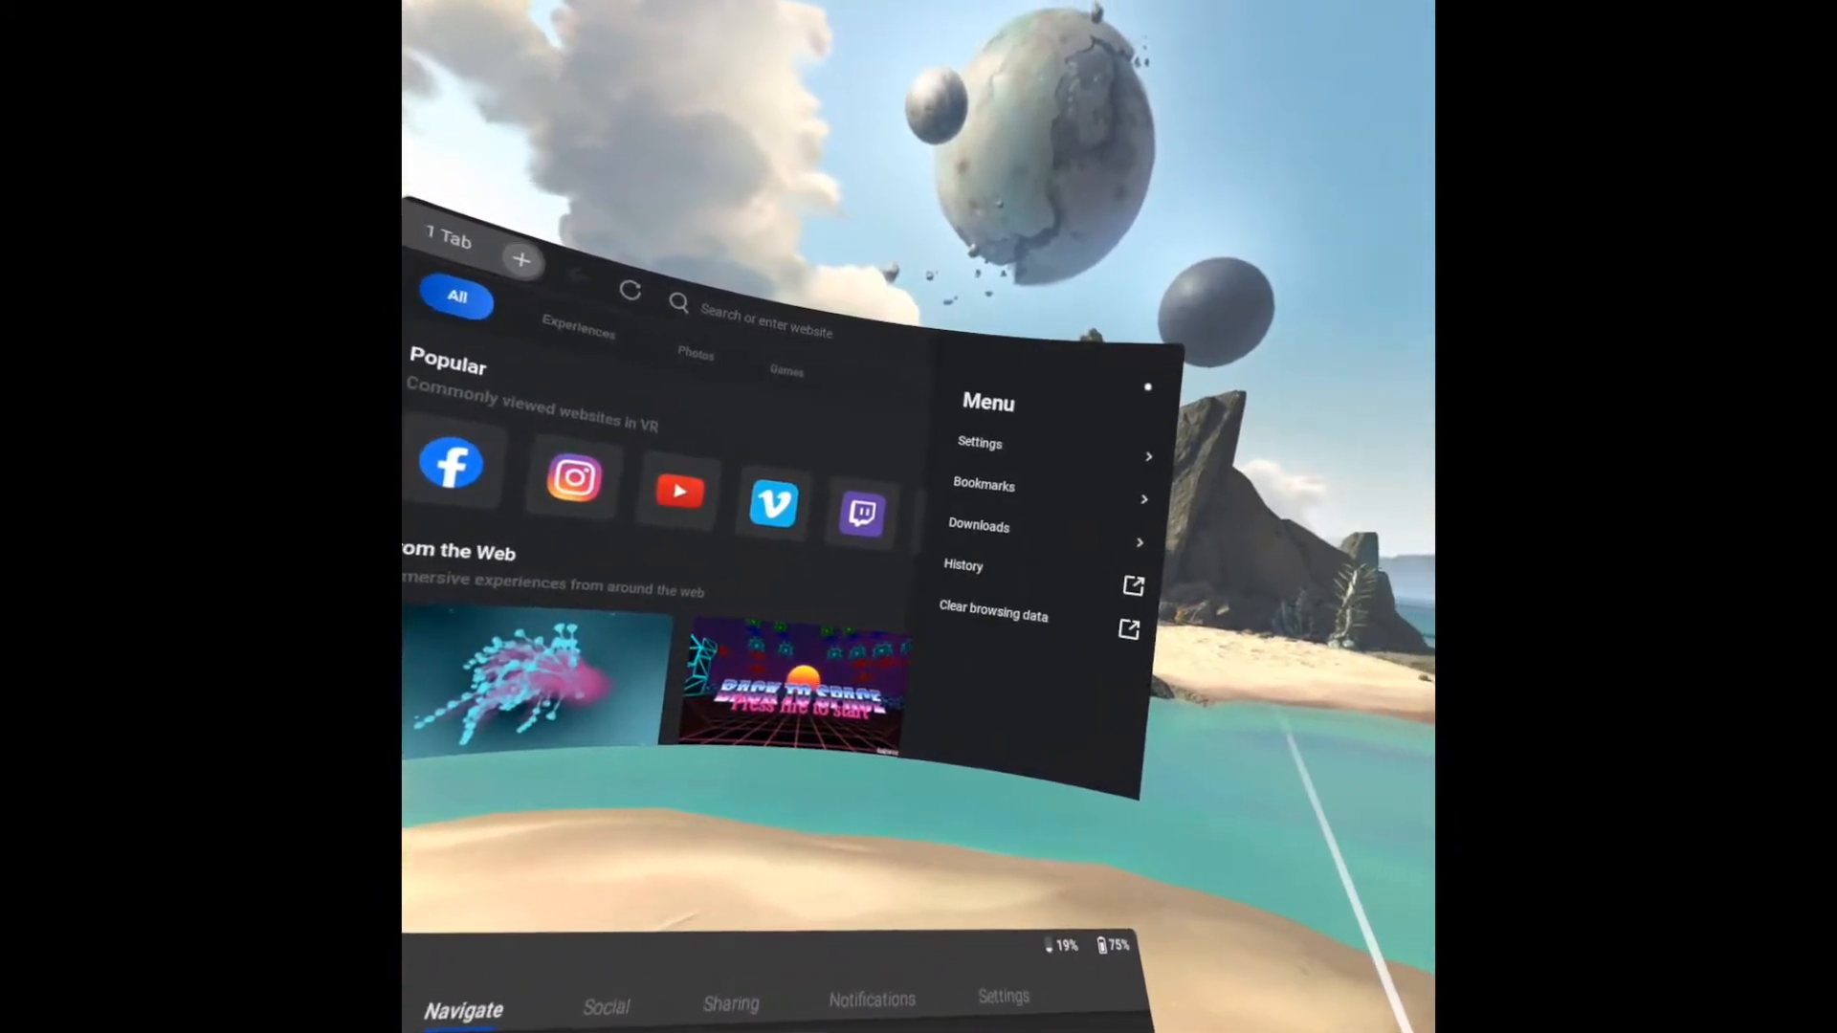
left_click(983, 482)
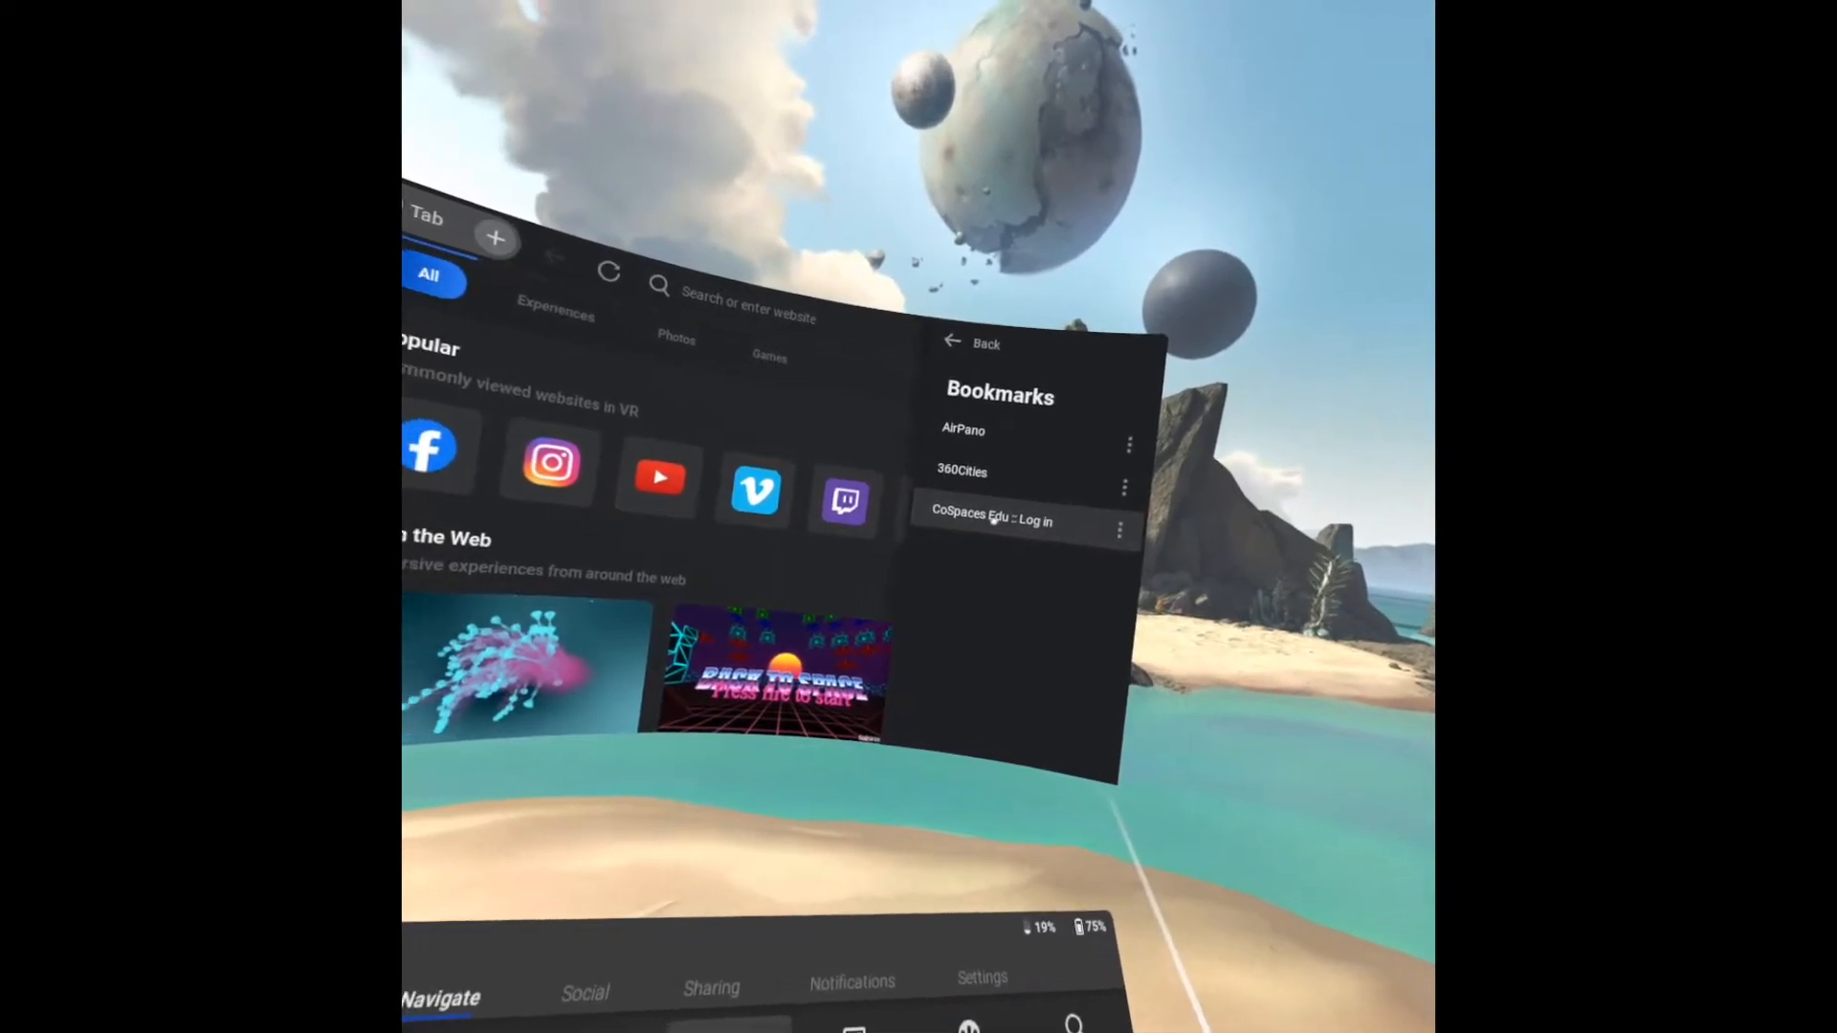
left_click(992, 520)
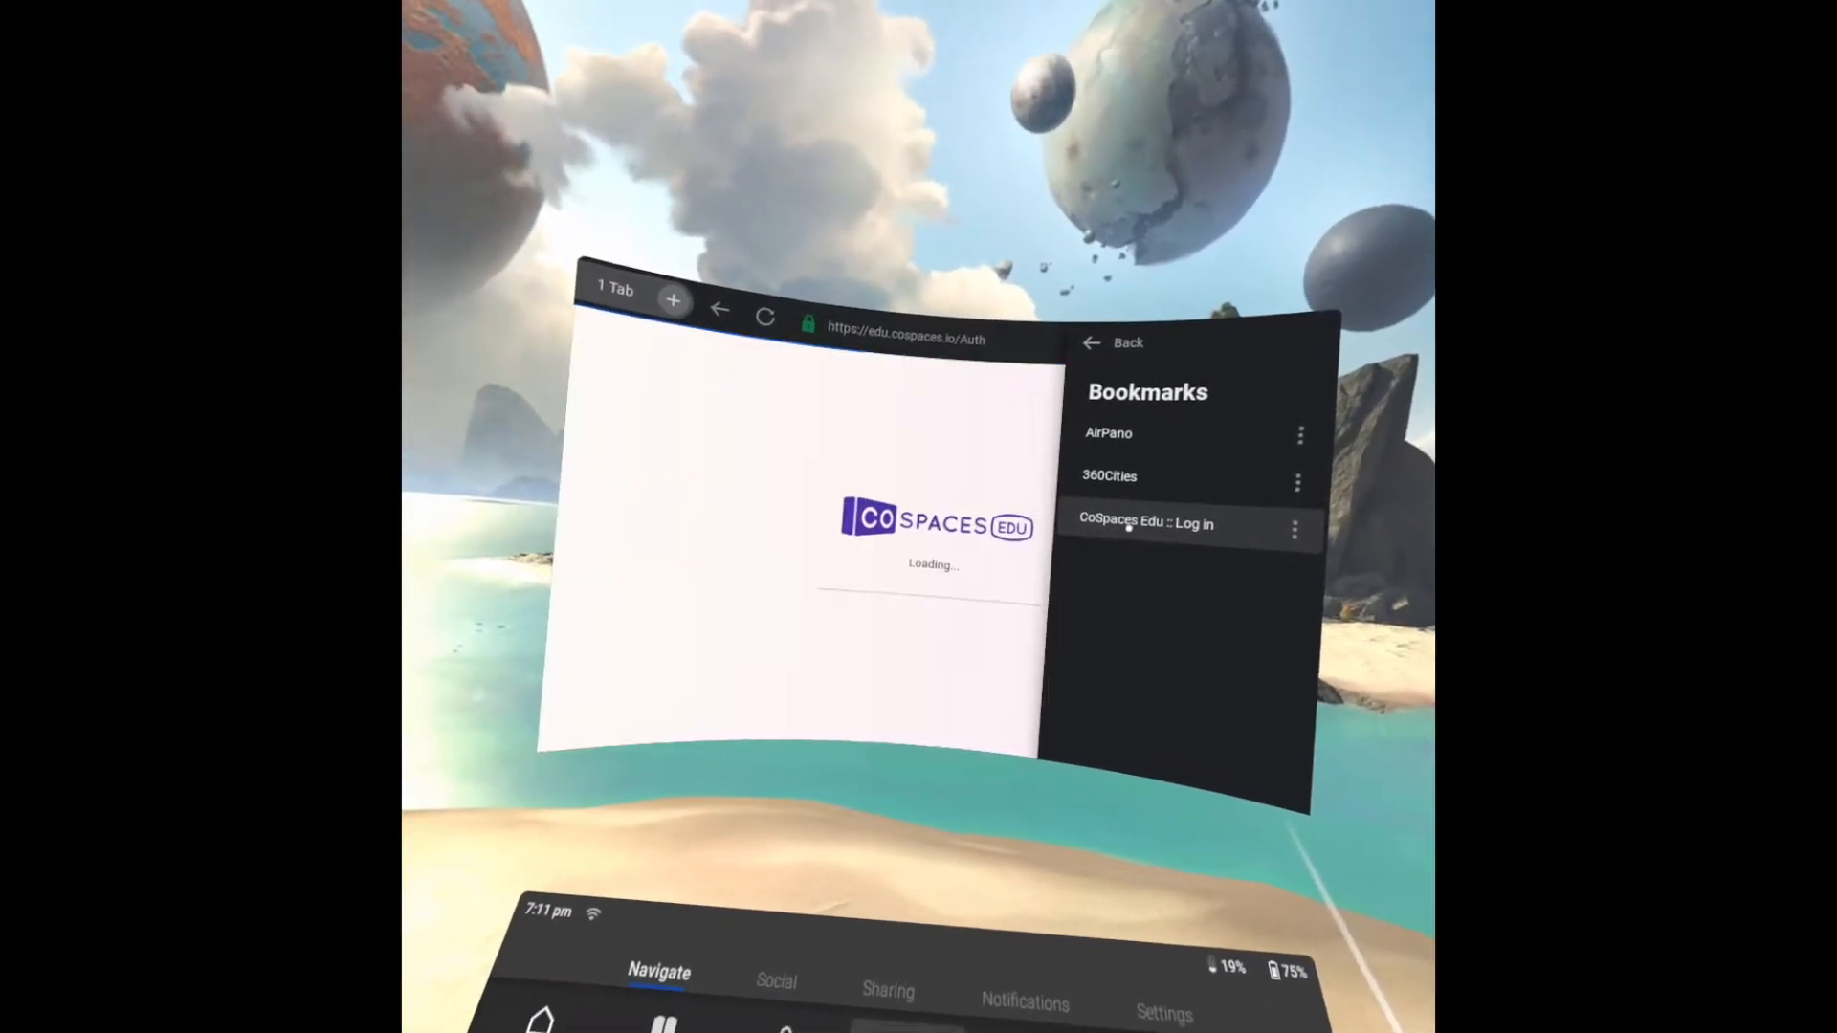
left_click(1148, 523)
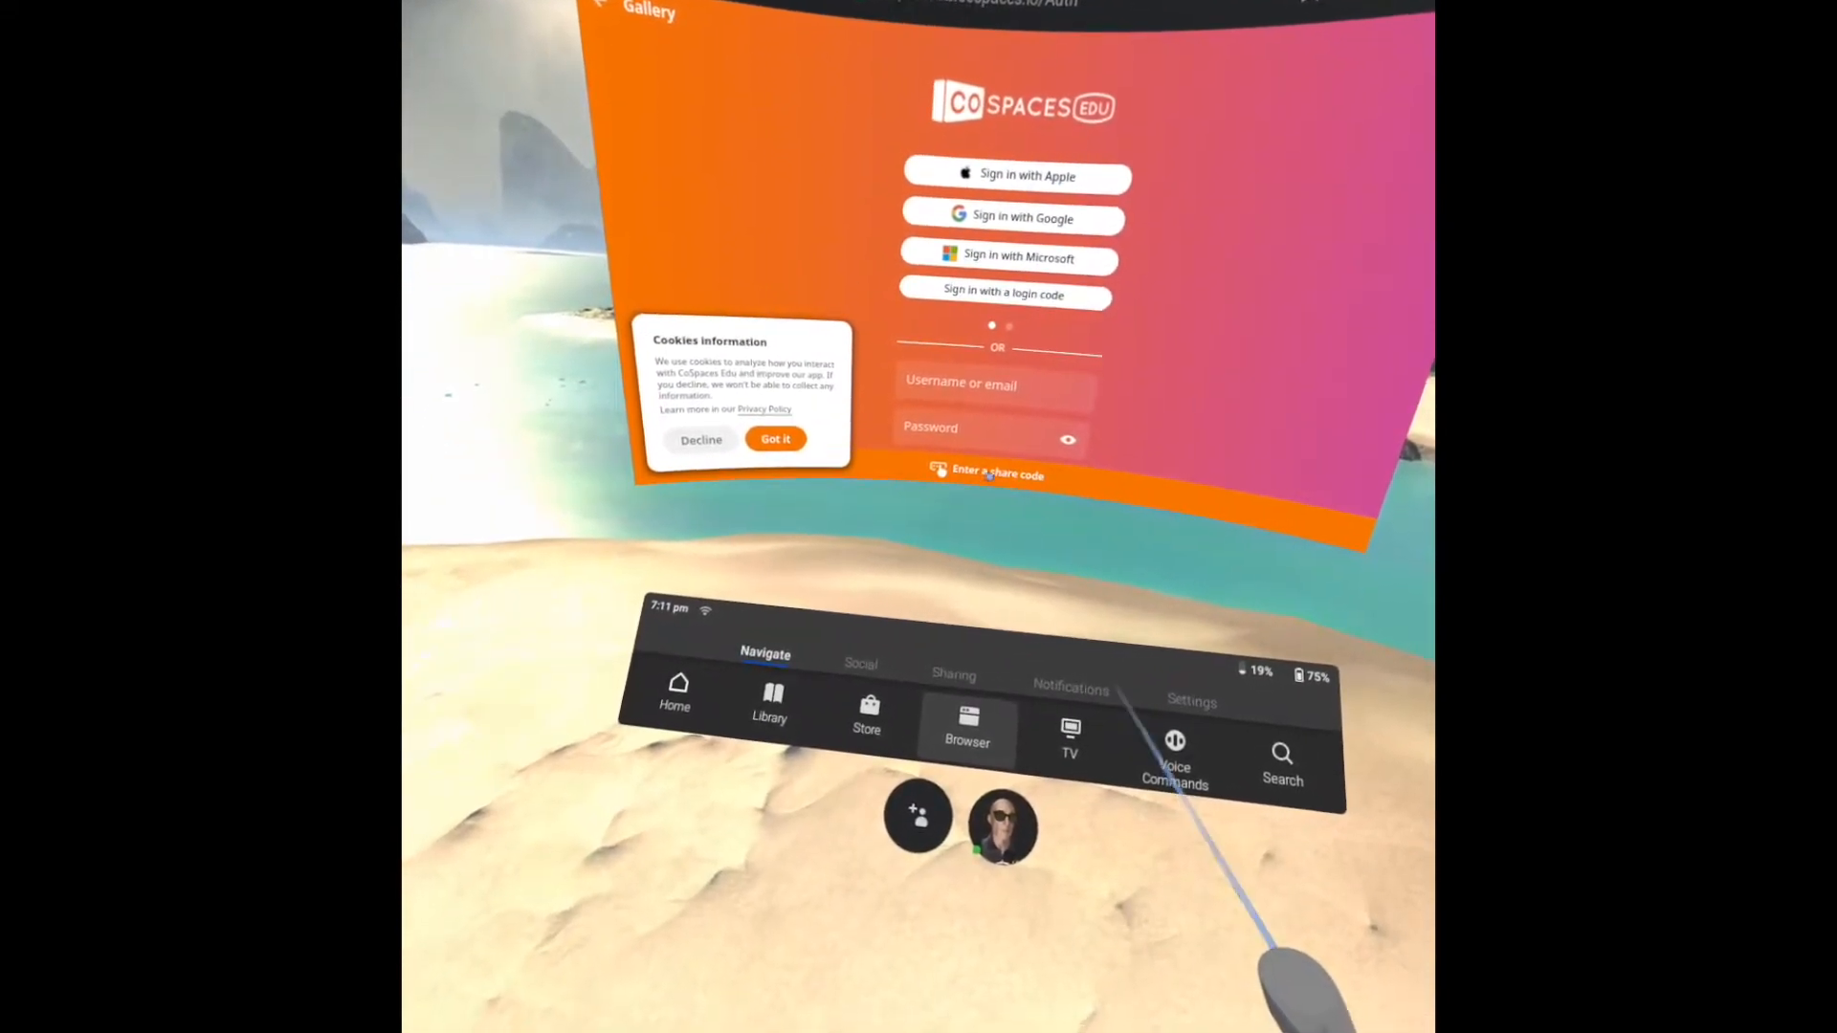
Enter share code GXC-RXG and view the shared CoSpace6 page.
left_click(993, 474)
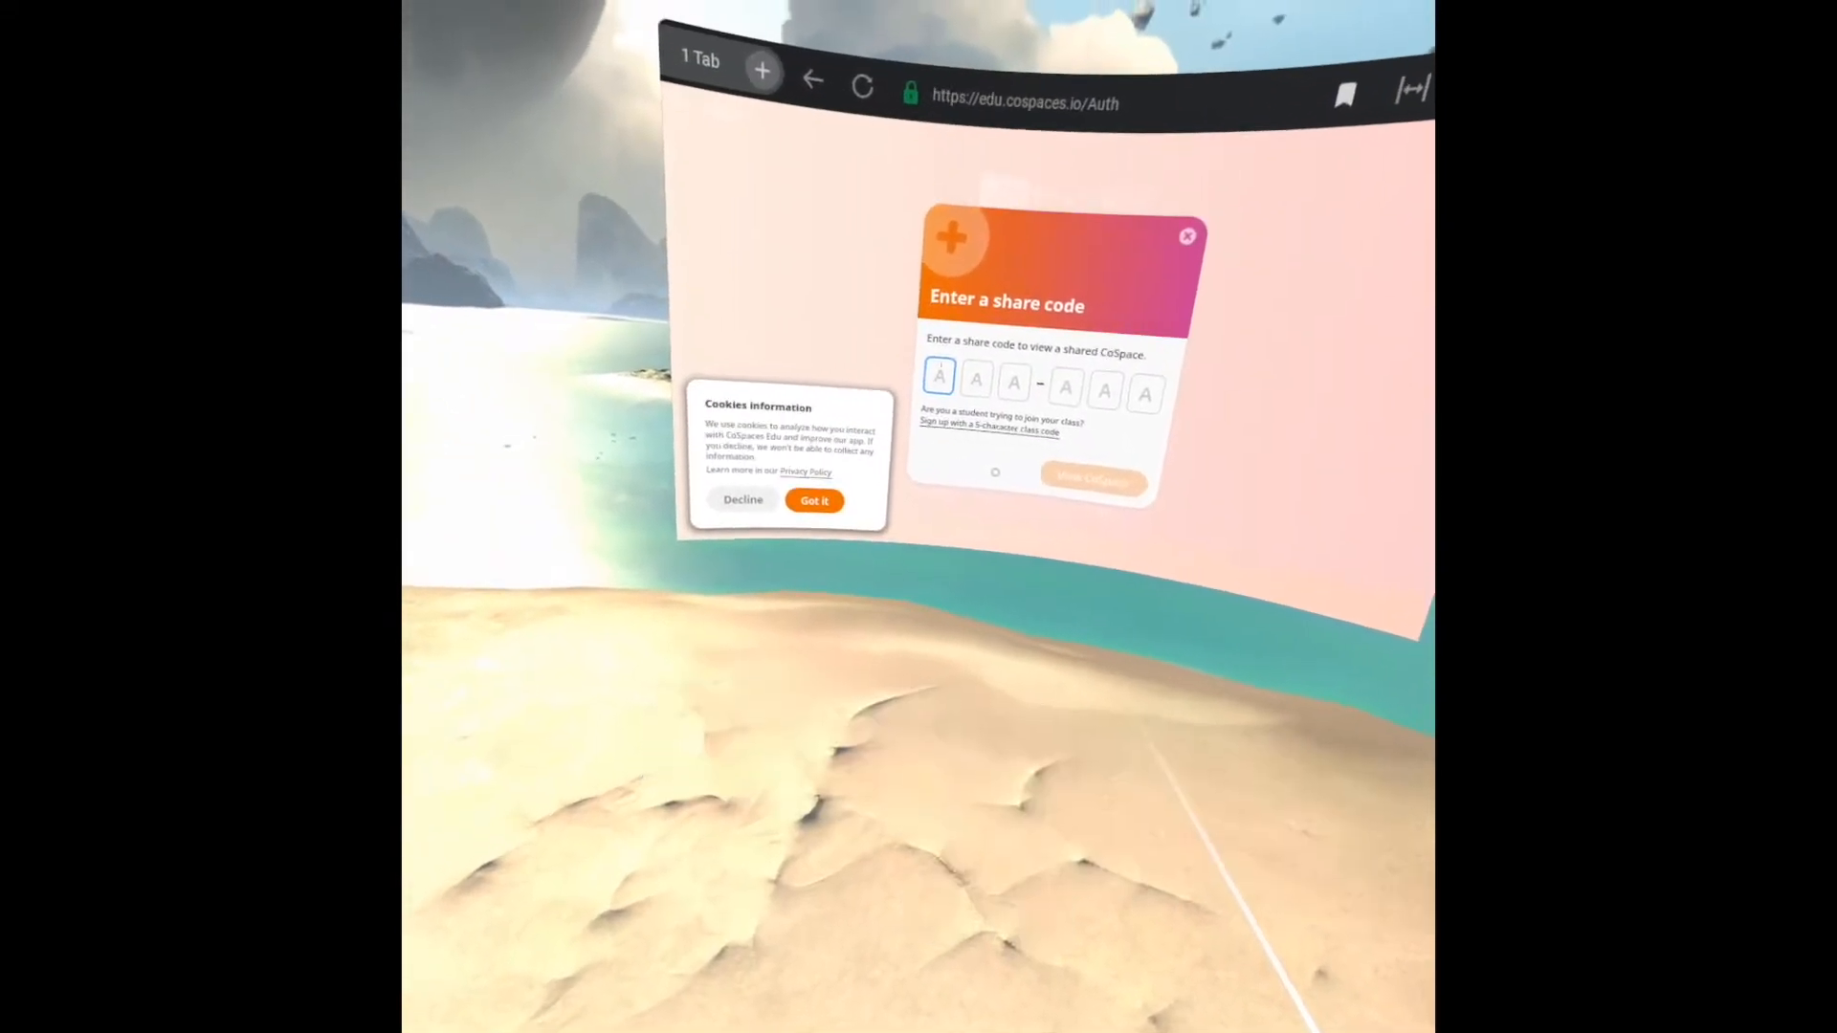
left_click(939, 375)
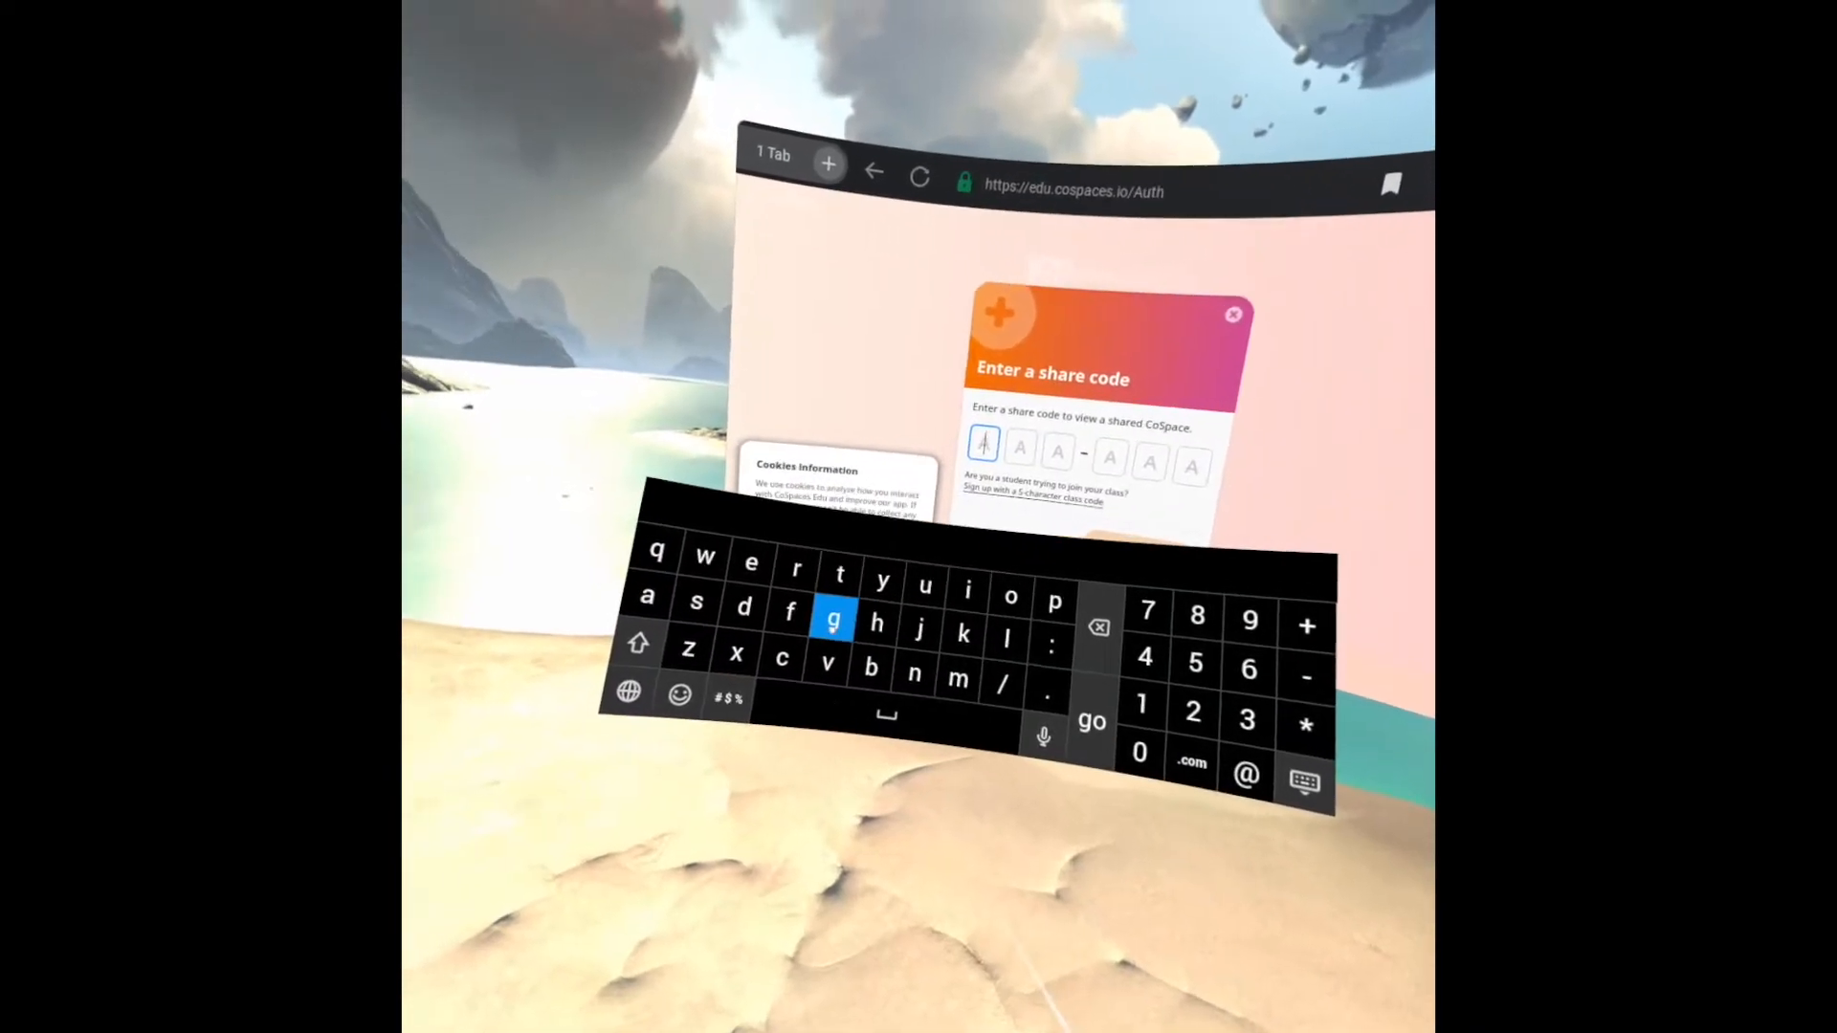
left_click(836, 620)
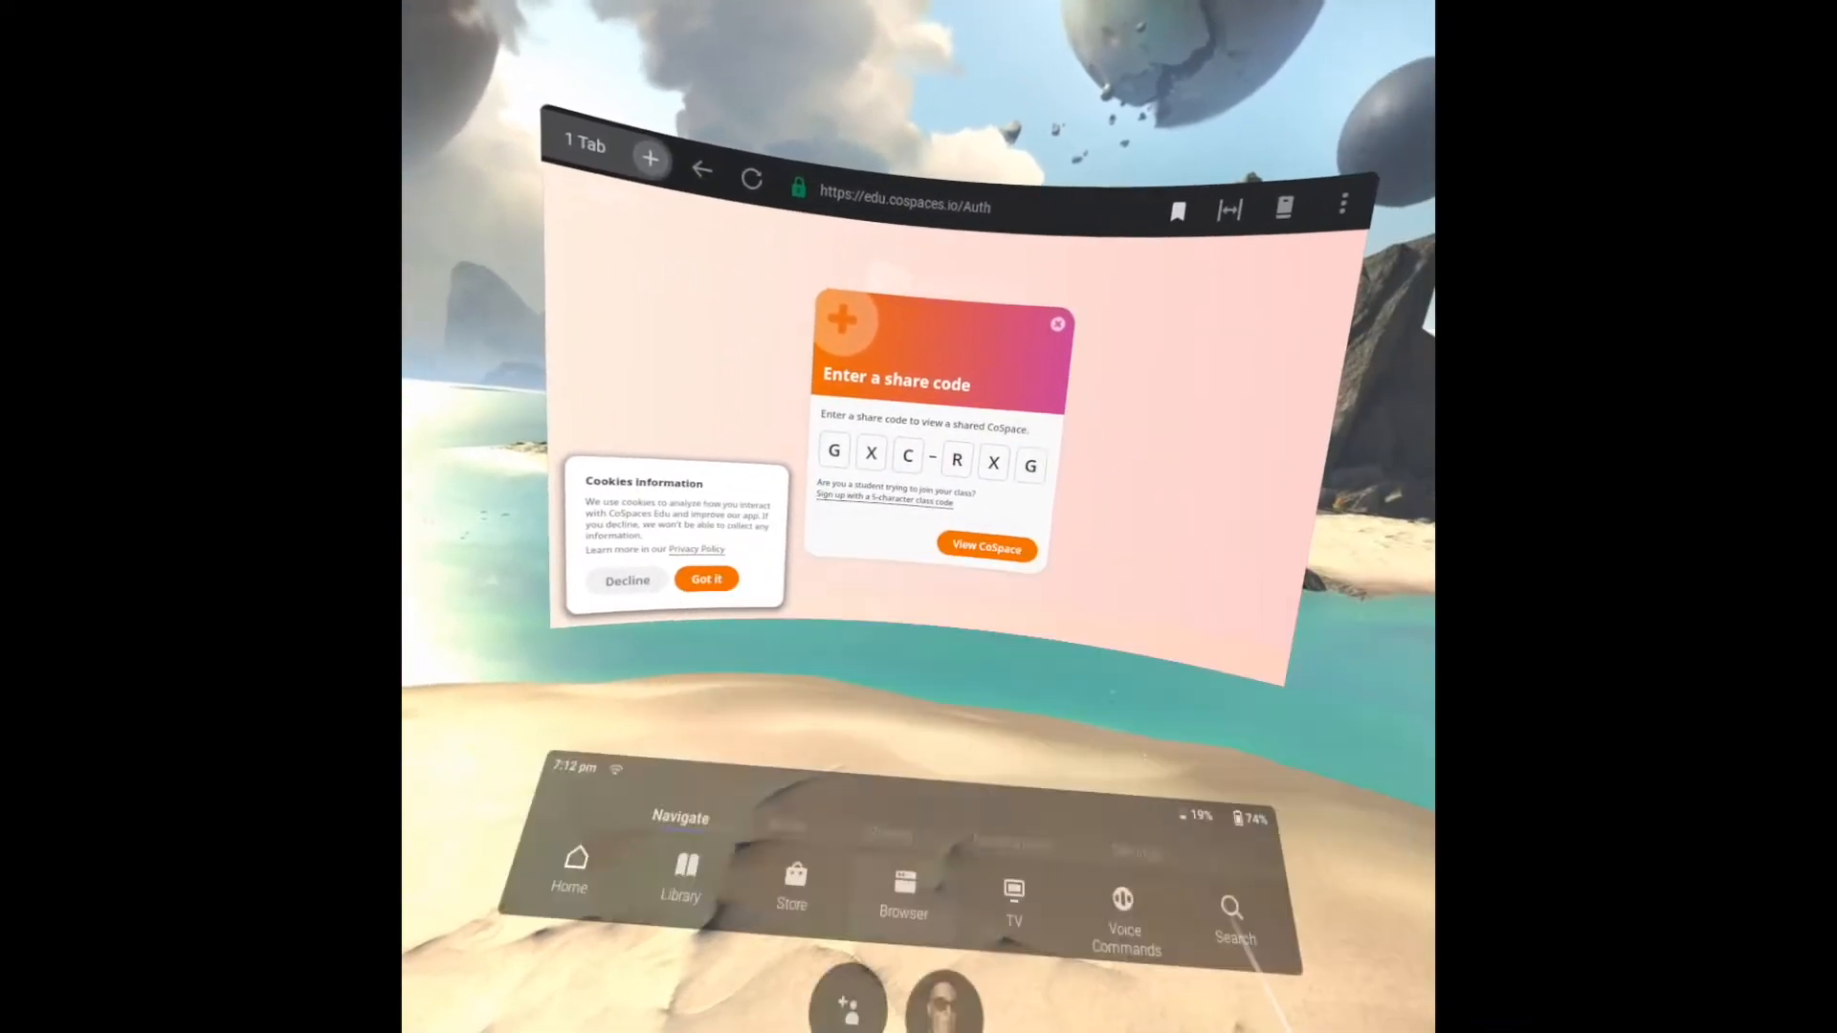
left_click(986, 547)
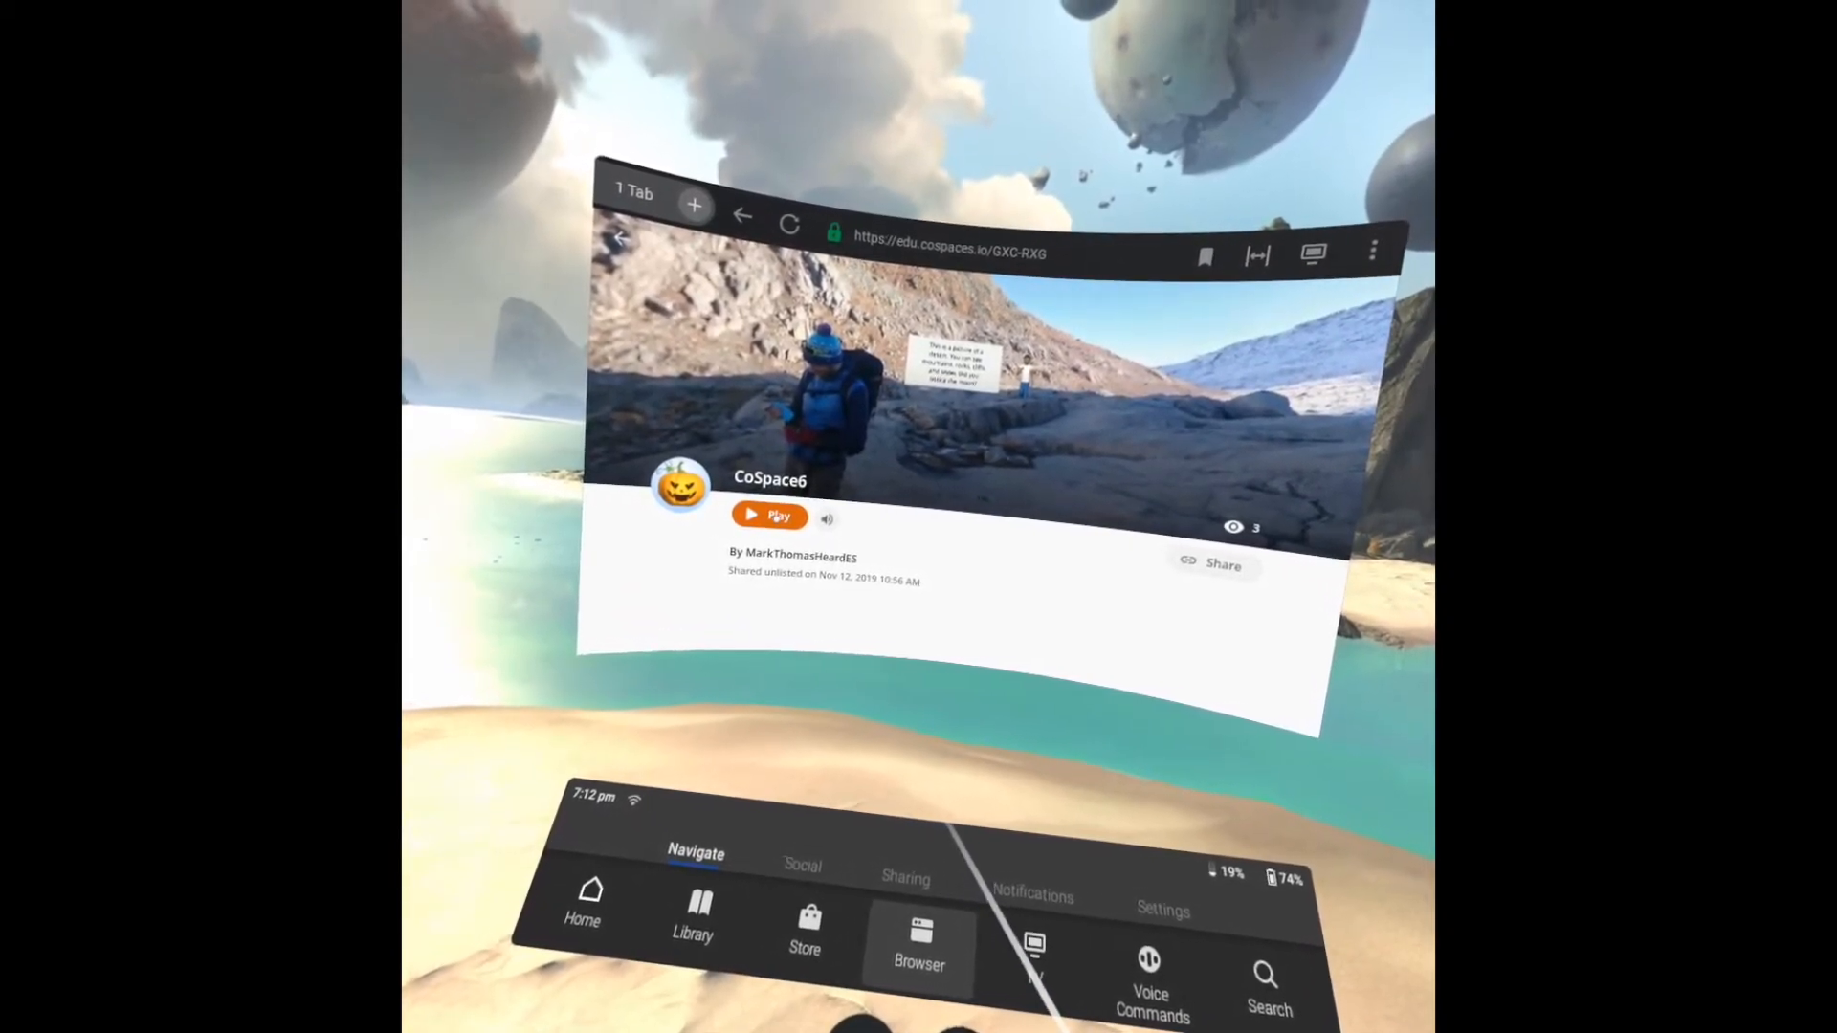
Play CoSpace6 in 360, then close all browser tabs.
left_click(769, 516)
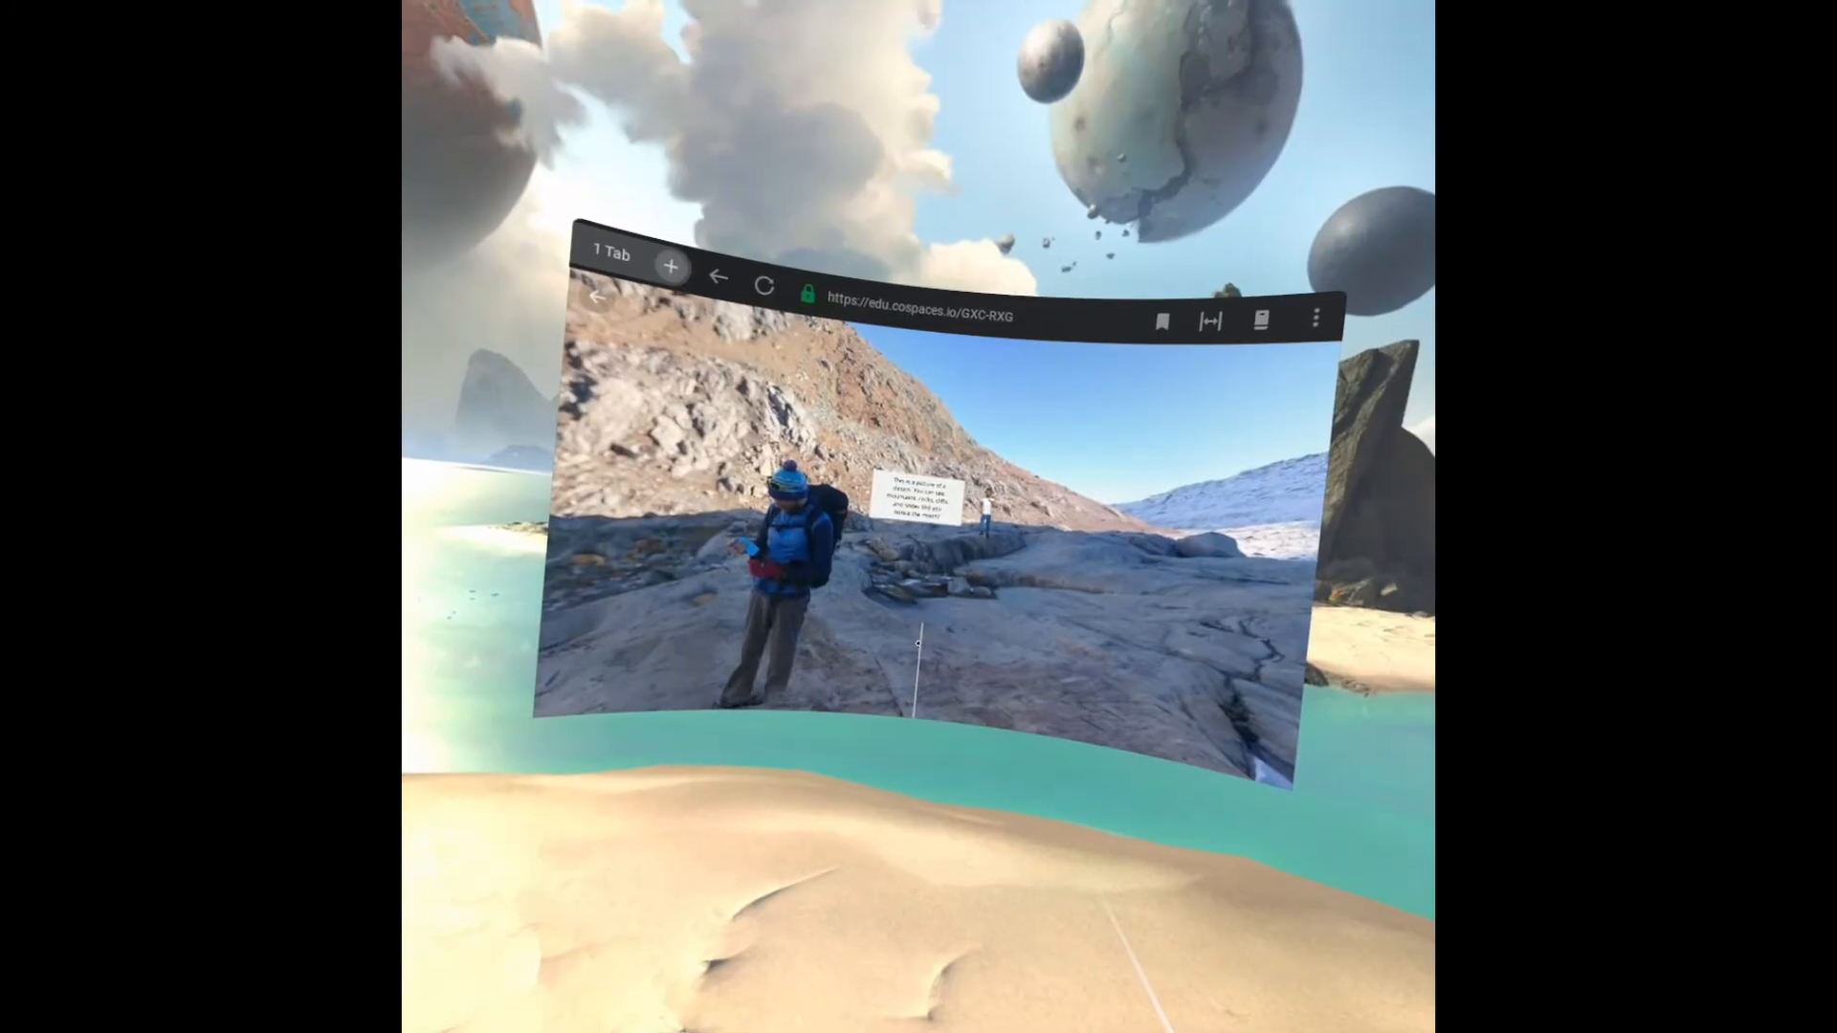
left_click(610, 254)
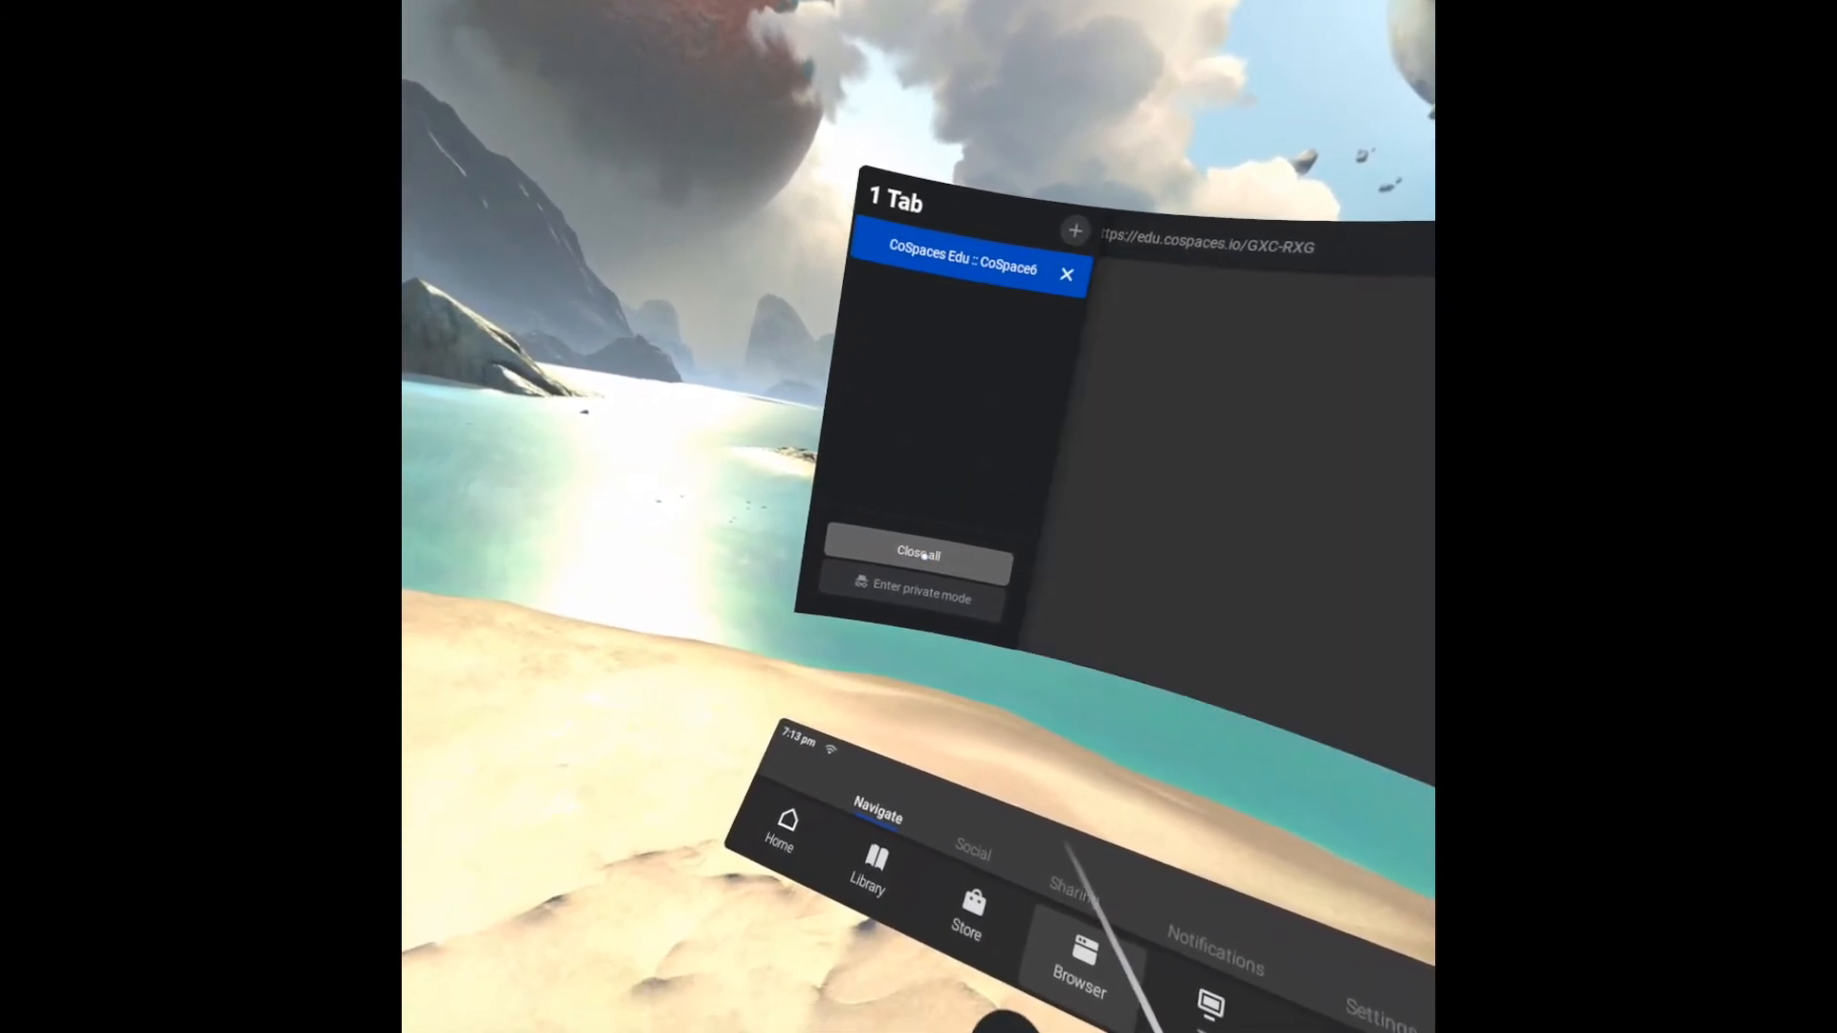
left_click(1073, 229)
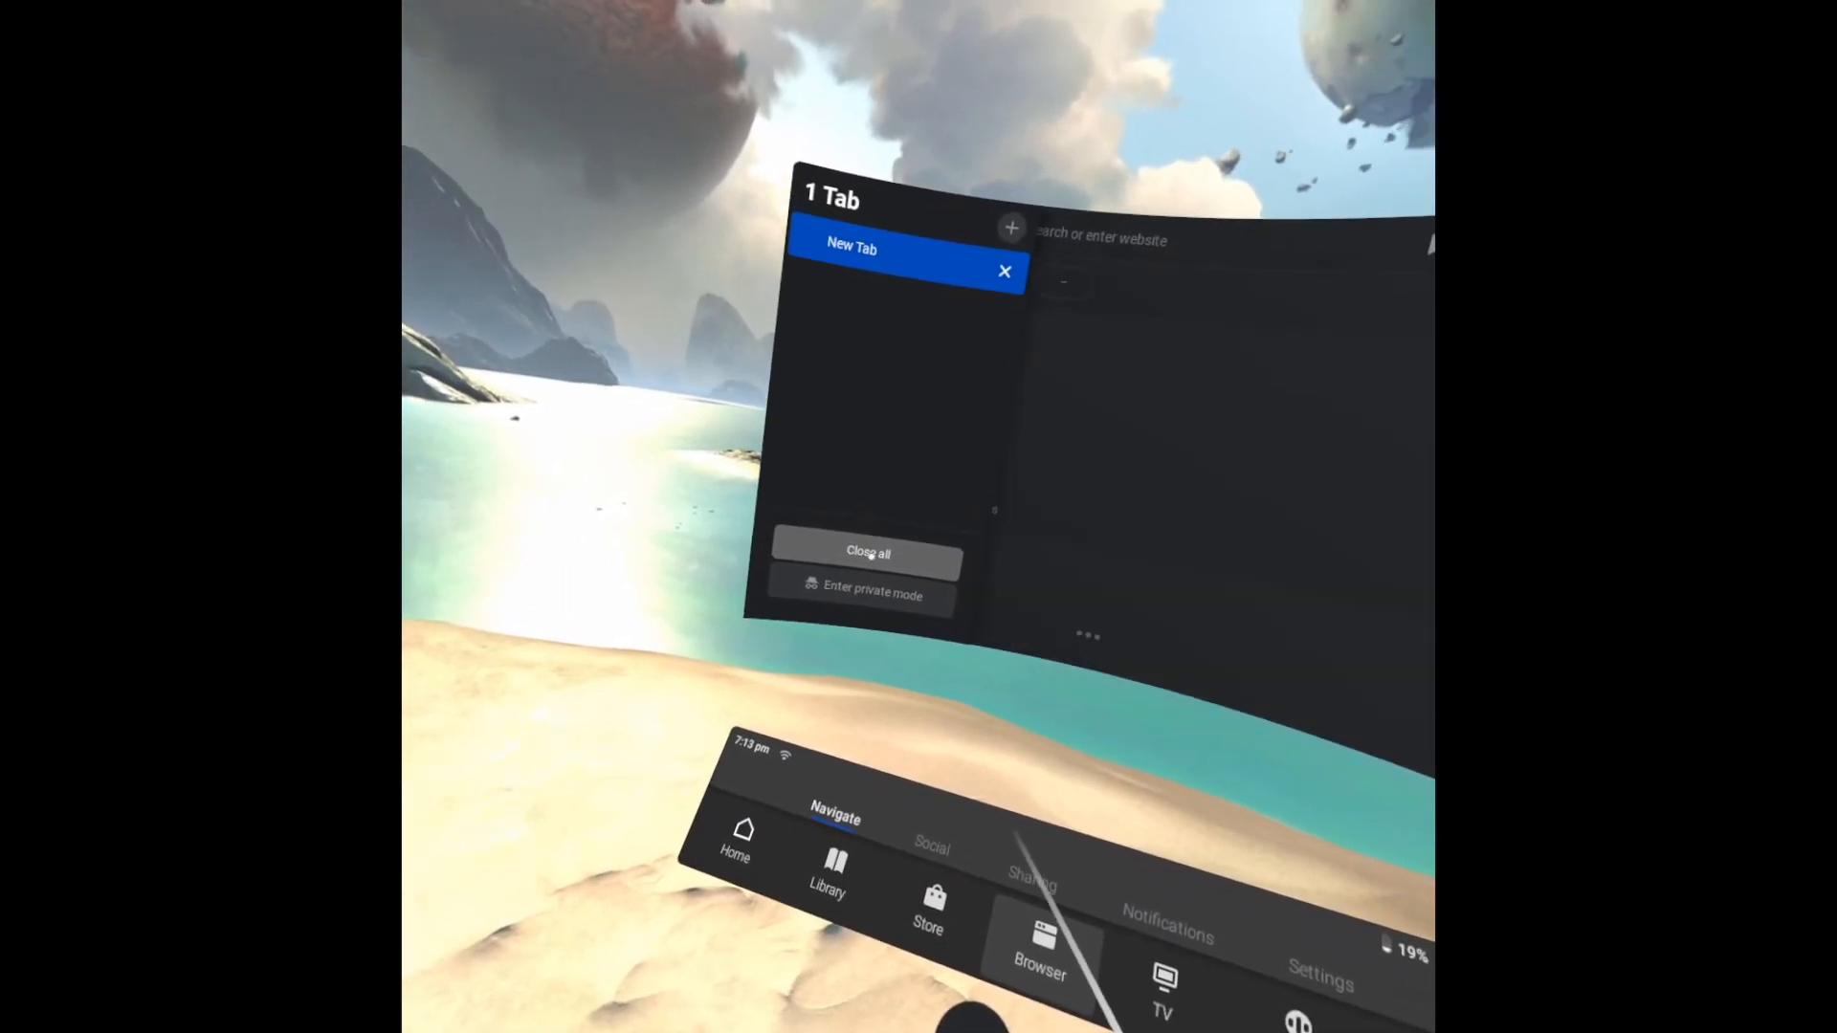